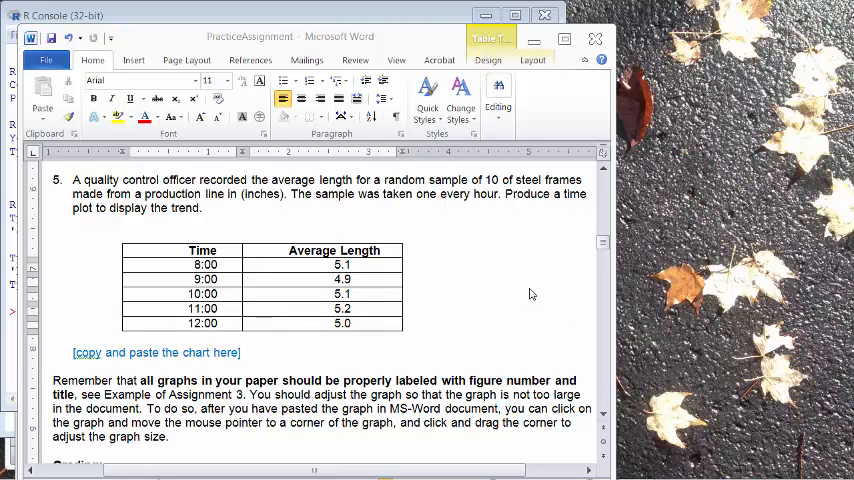
mouse_move(520, 292)
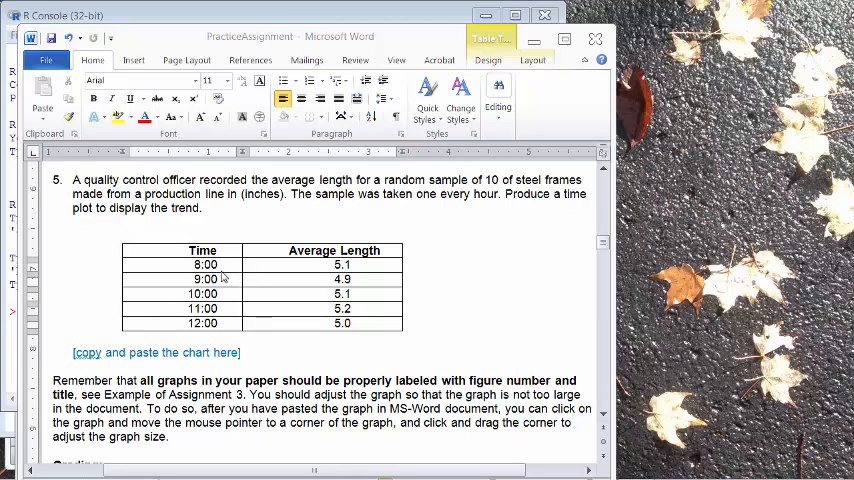
mouse_move(222, 278)
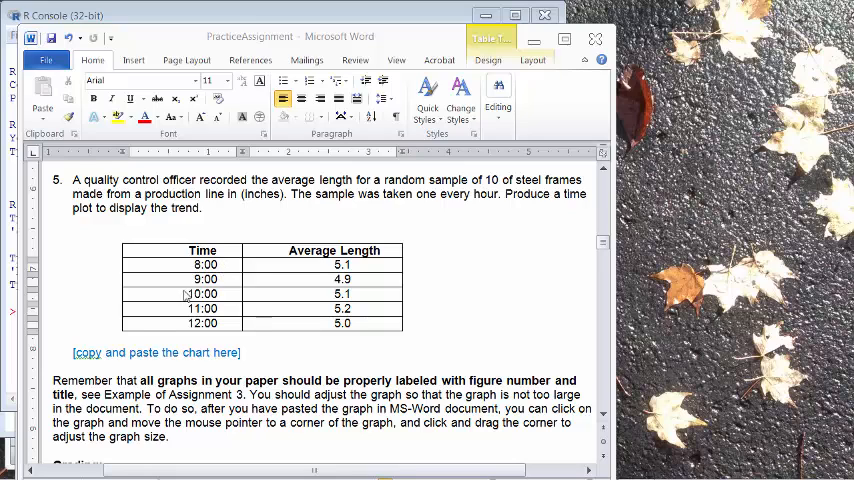
mouse_move(222, 272)
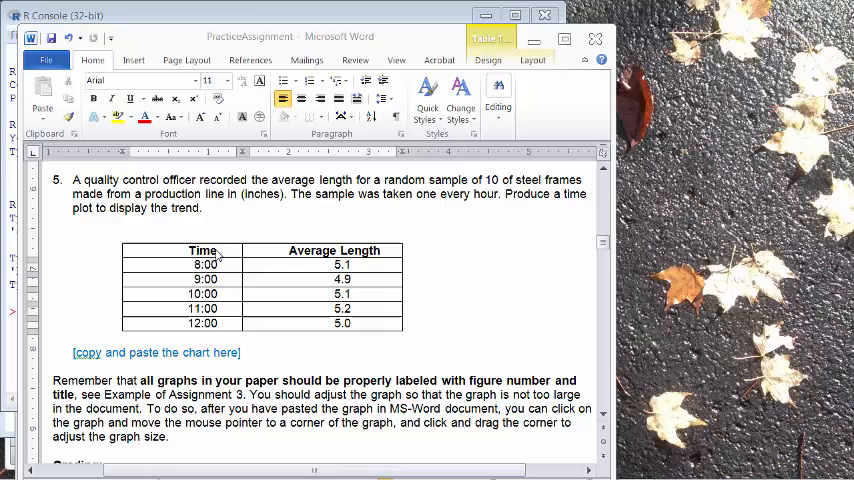
mouse_move(184, 322)
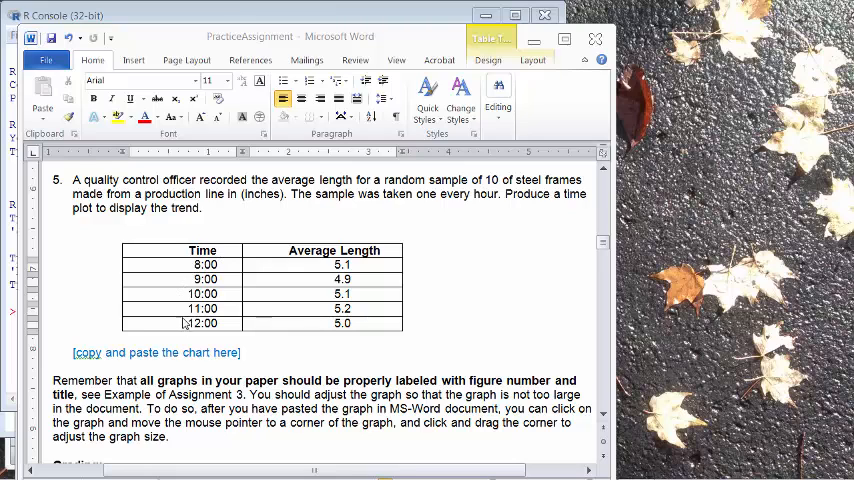
mouse_move(232, 302)
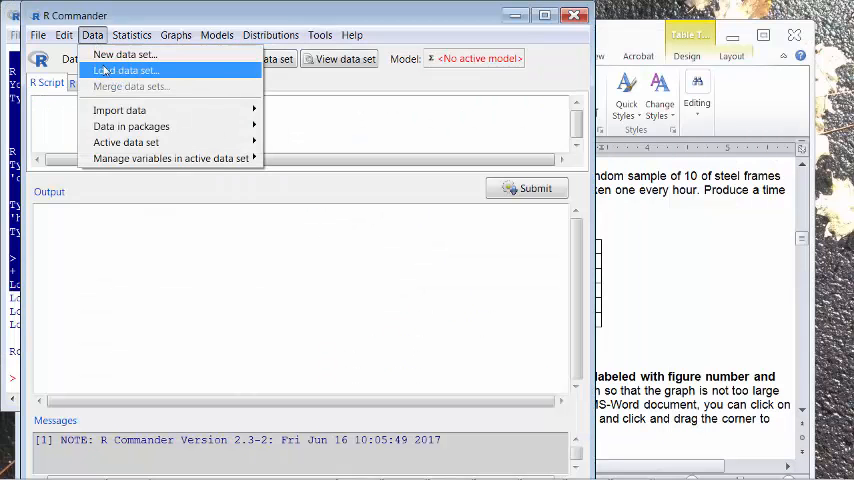
- Create the data set Dataset and enter the five Time and average Length rows
click(124, 54)
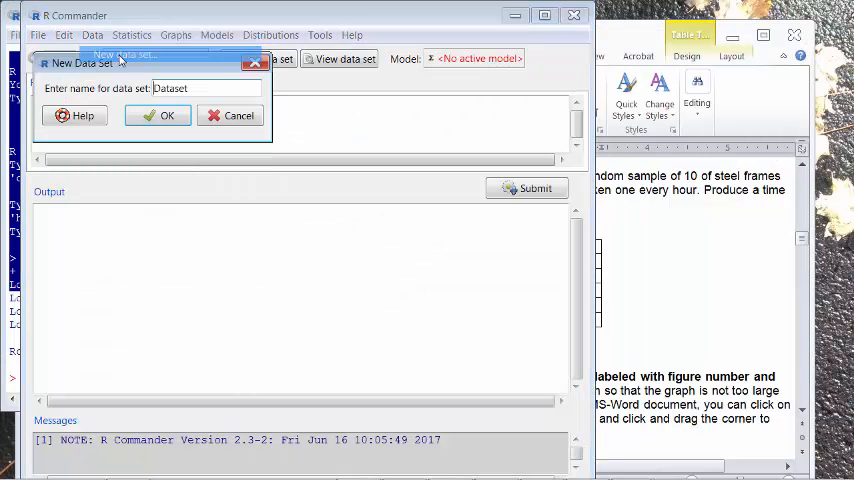
click(156, 116)
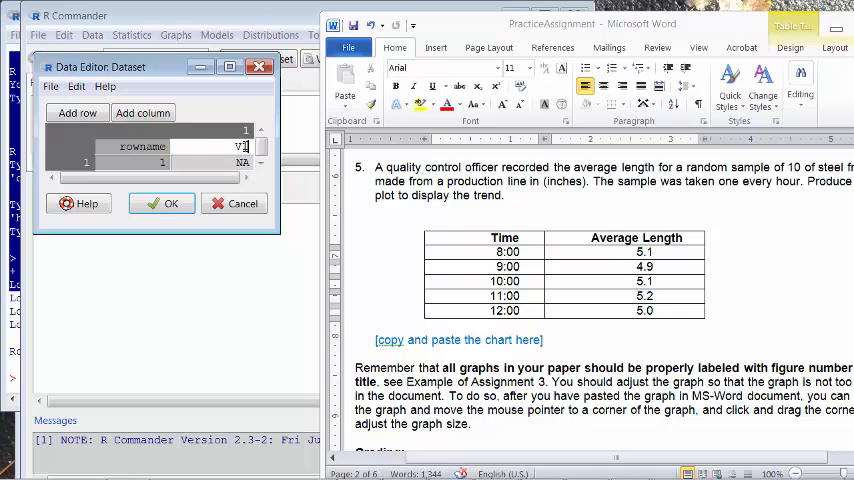
click(168, 204)
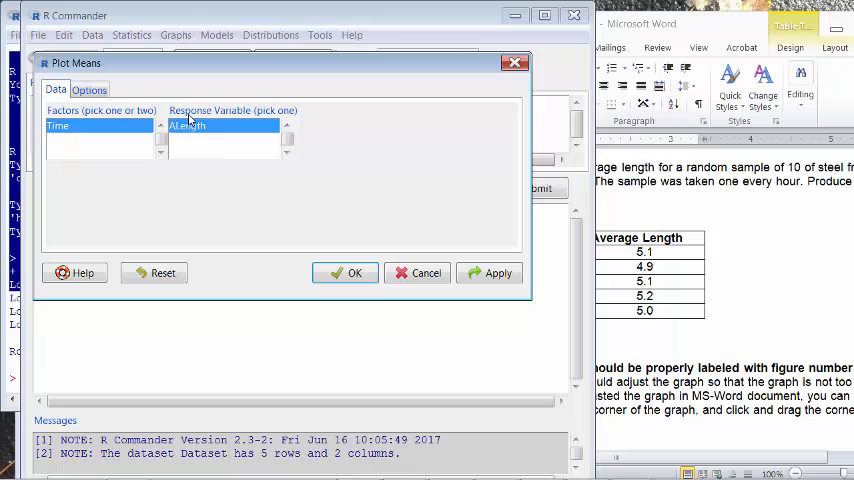
- Draw the plot of mean ALength for each Time value
click(344, 272)
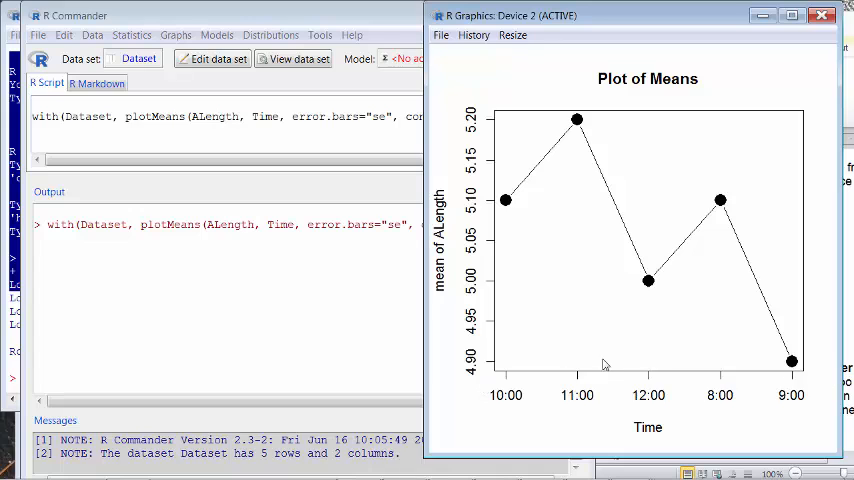
mouse_move(506, 404)
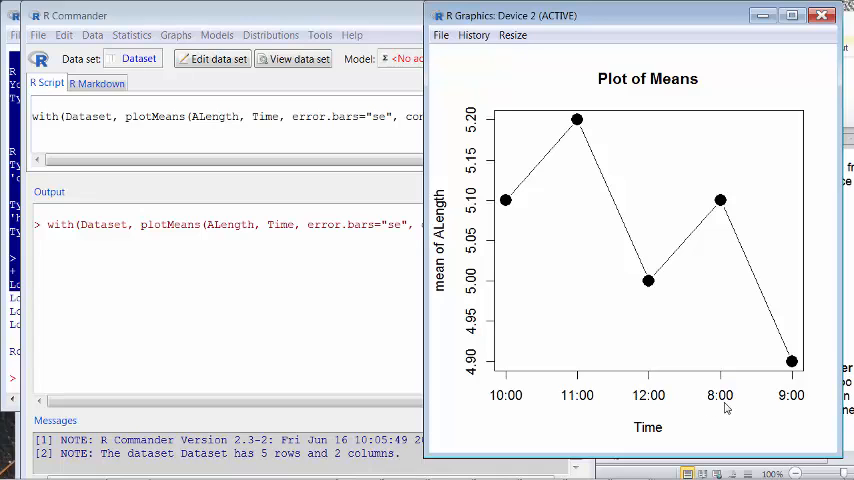
mouse_move(716, 404)
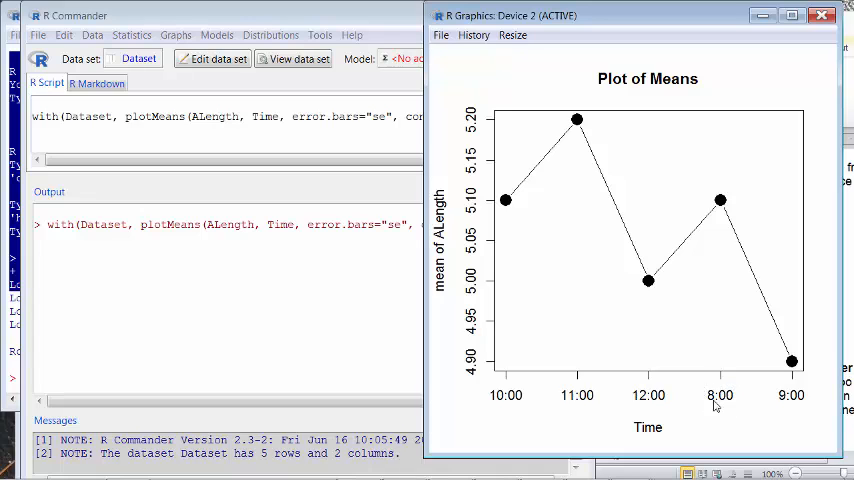
mouse_move(714, 404)
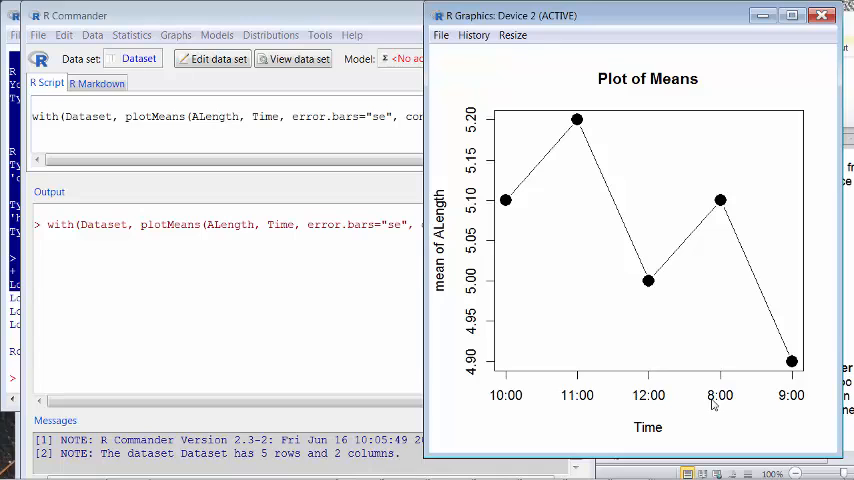
mouse_move(644, 404)
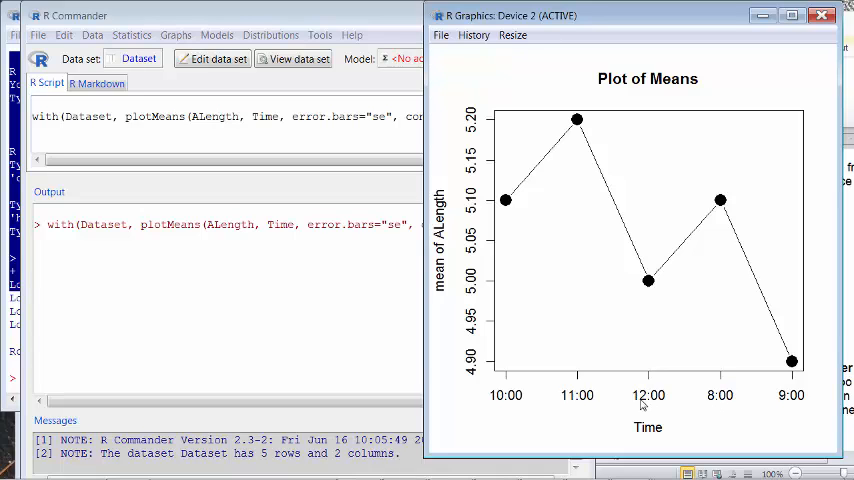
mouse_move(662, 404)
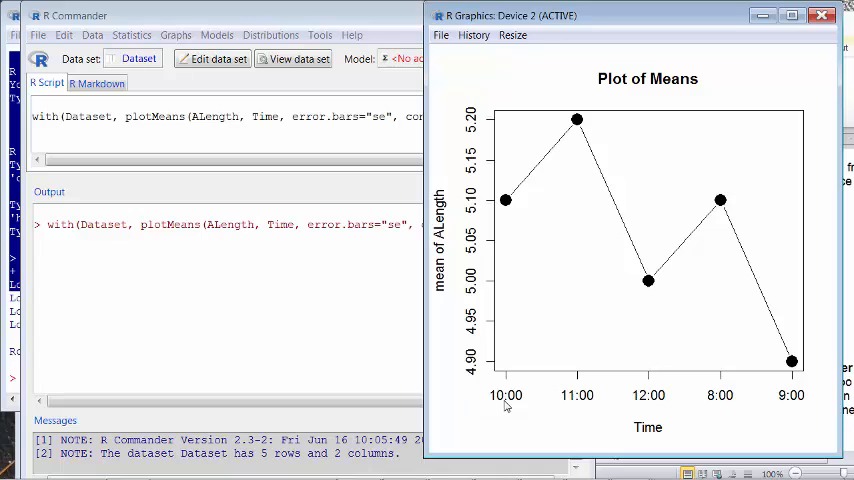
mouse_move(792, 388)
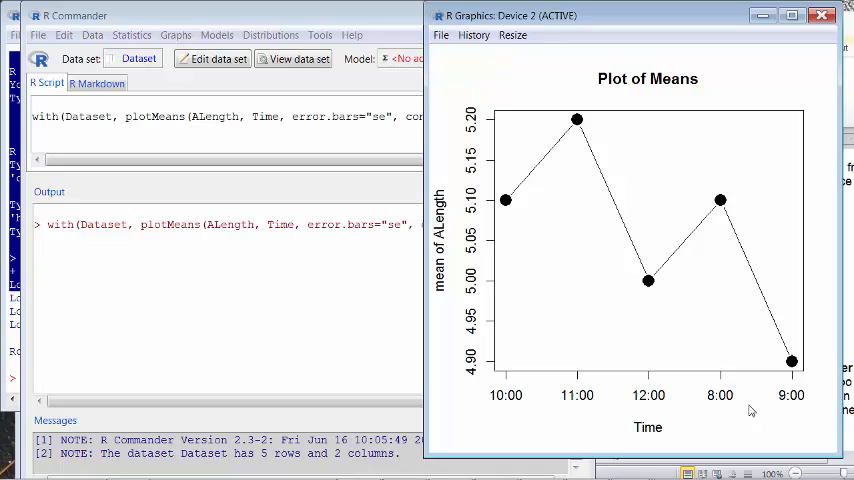
mouse_move(644, 356)
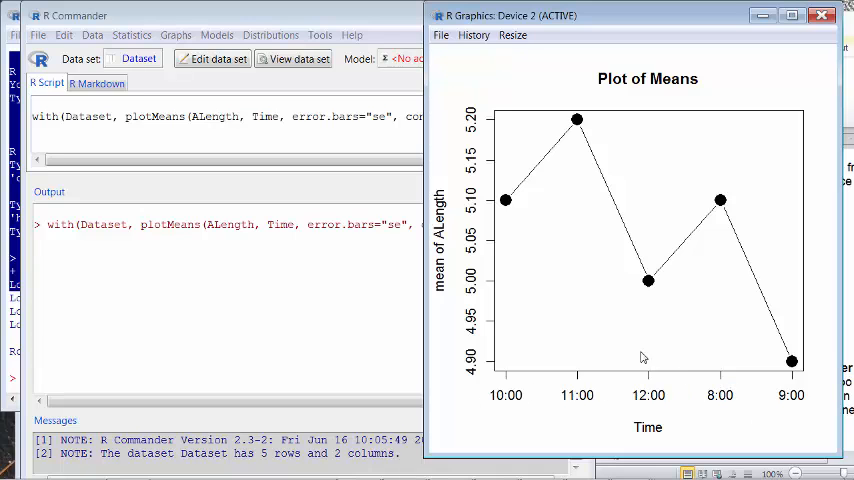
mouse_move(652, 96)
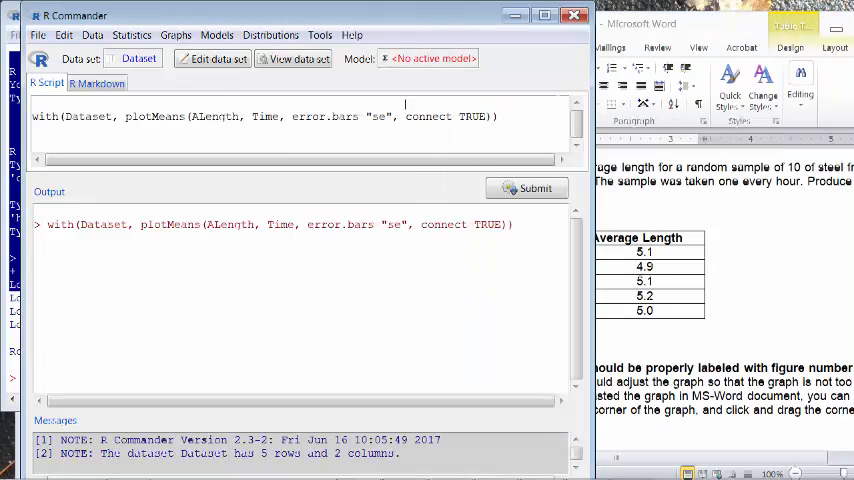
- Reorder the Time factor levels 8:00–12:00 as 1–5, overwriting the existing Time variable
click(92, 34)
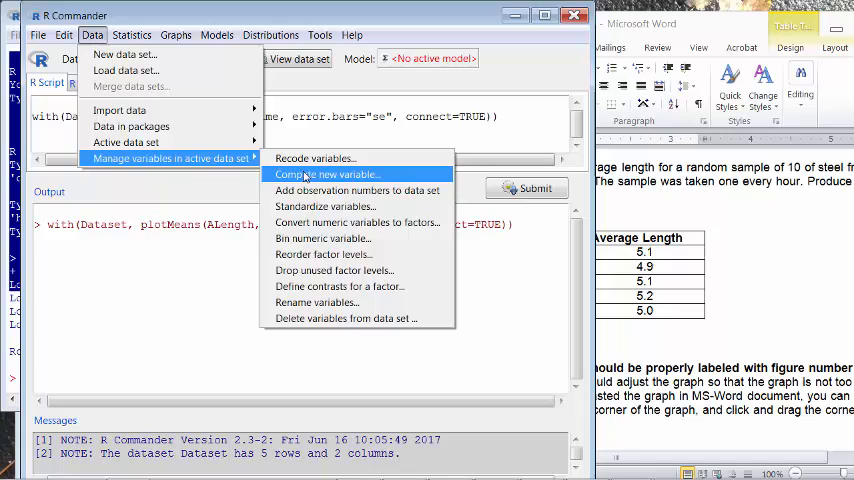
click(322, 254)
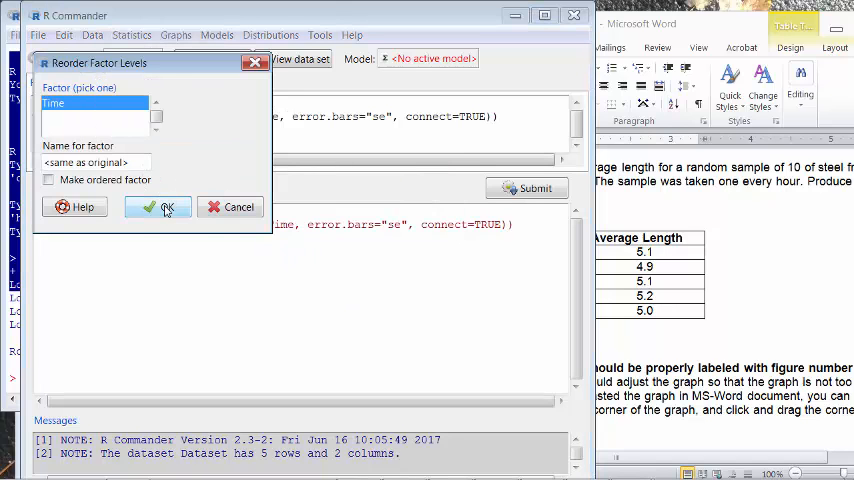
click(158, 208)
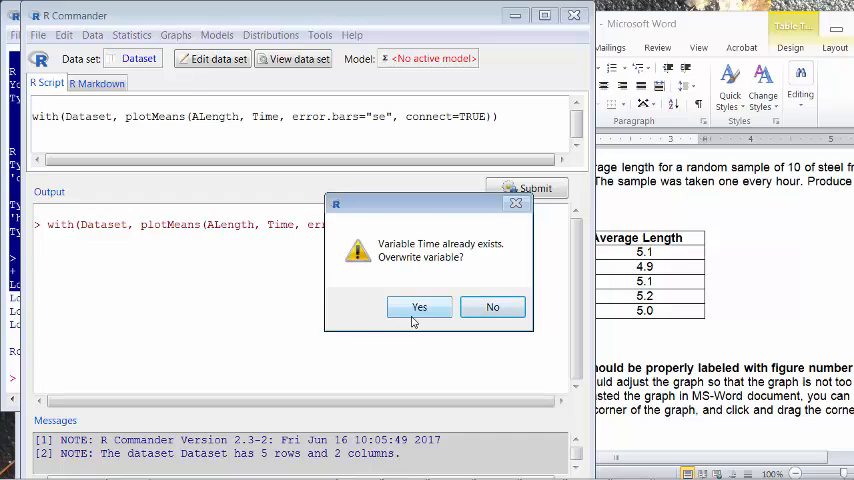
click(420, 308)
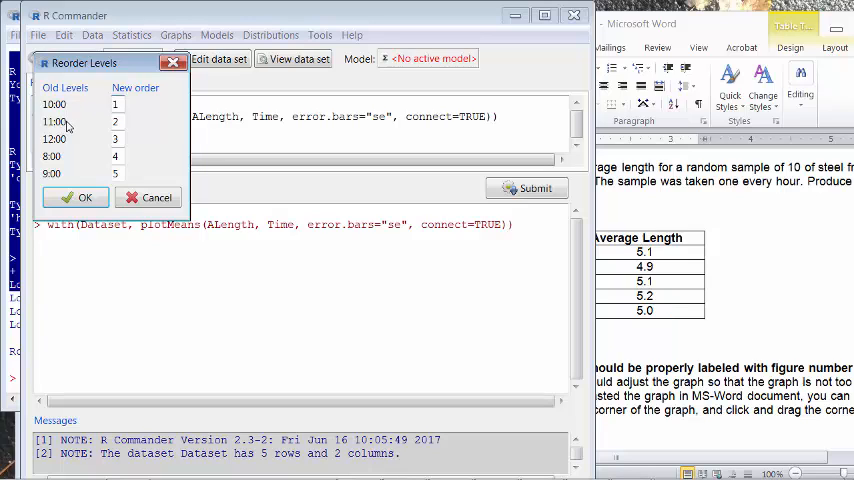
mouse_move(52, 164)
text(5)
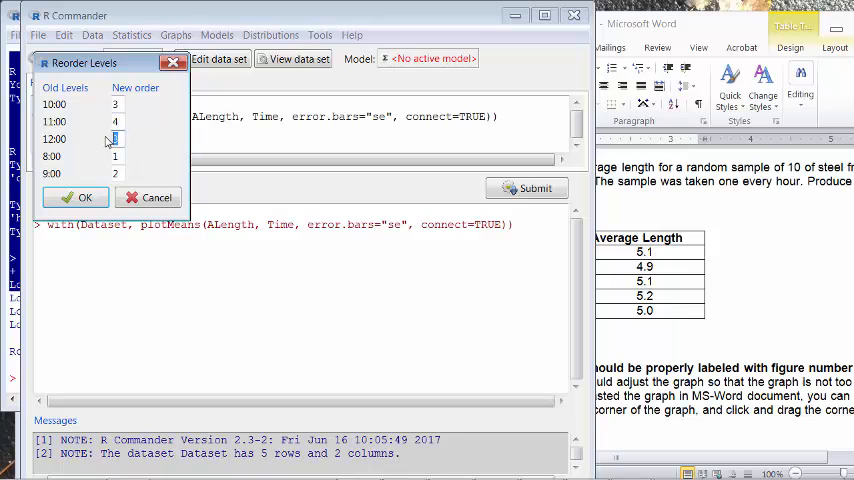
click(76, 196)
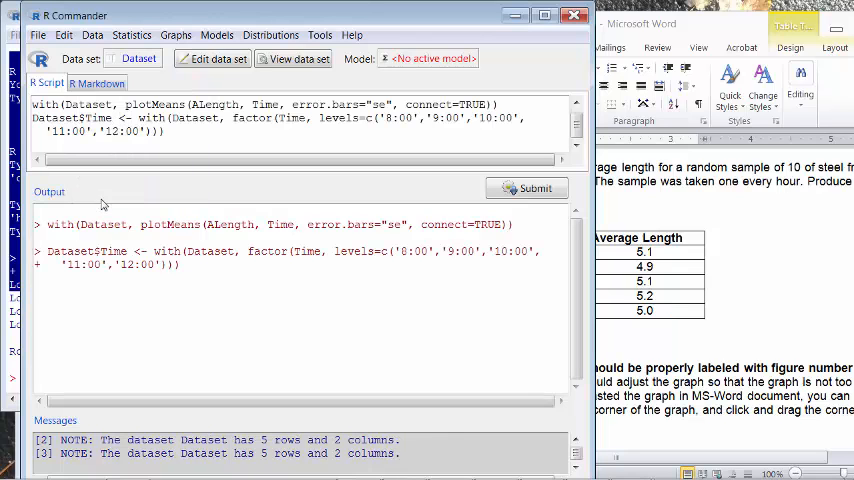
click(176, 36)
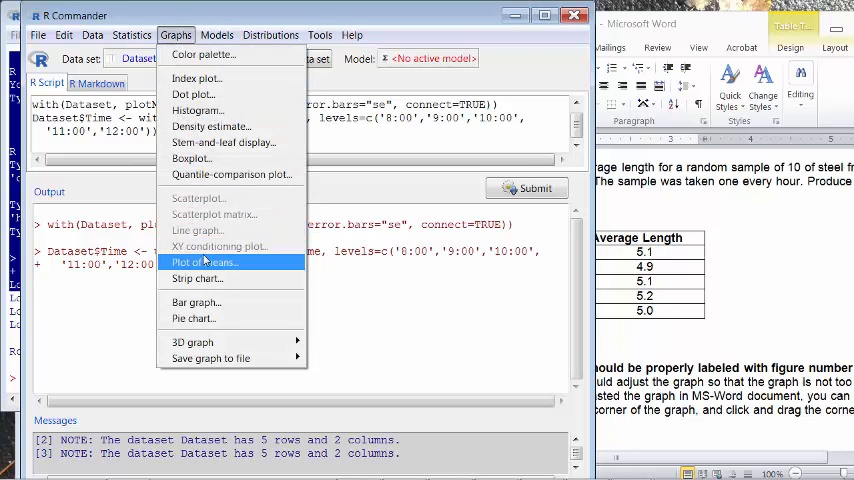
- Redraw the means plot with x-axis 'Time', y-axis 'Average Length' and title 'Time Plot for Average Length'
click(204, 262)
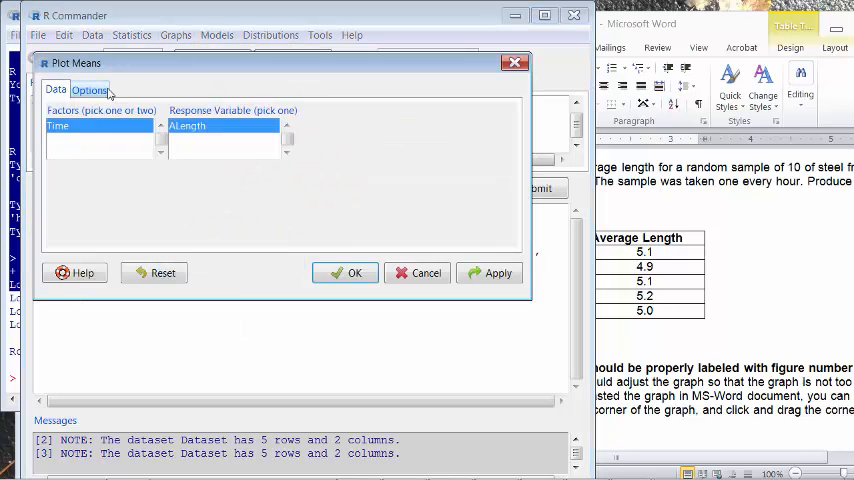
click(88, 88)
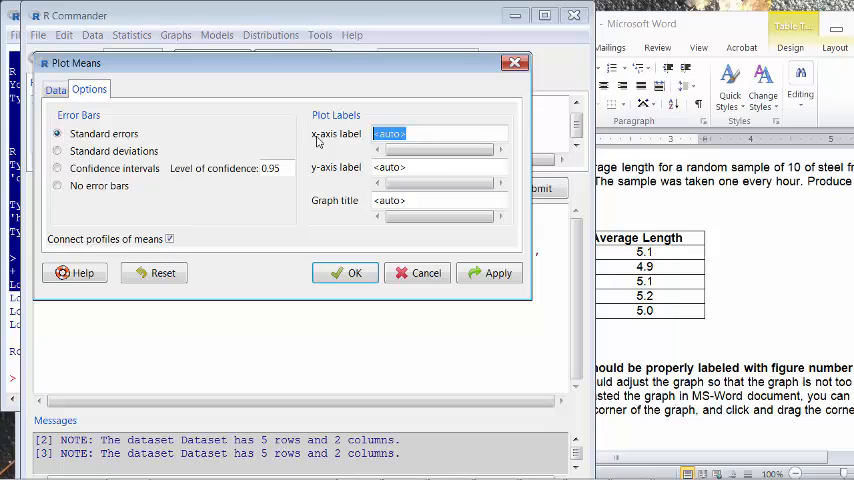
text(Time)
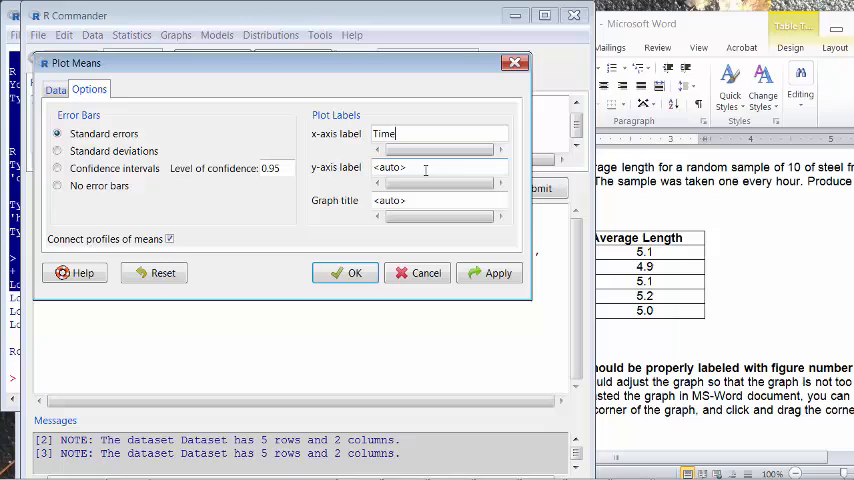
text(Average Length)
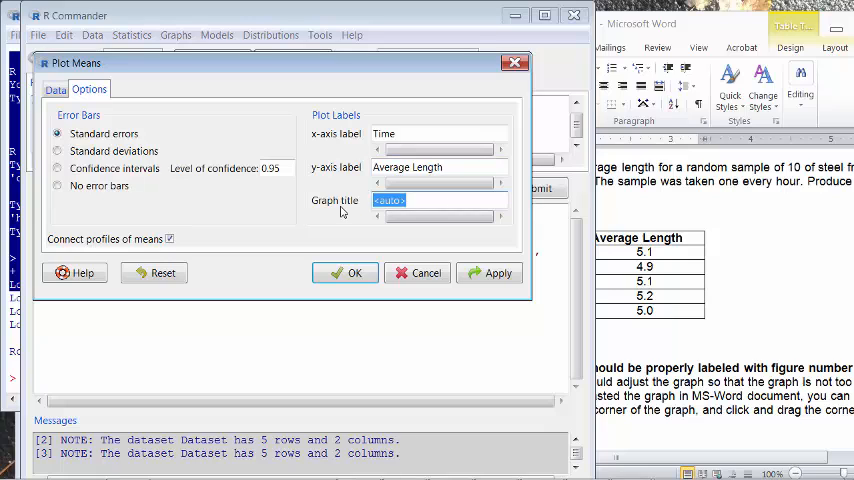
text(Time Plot for)
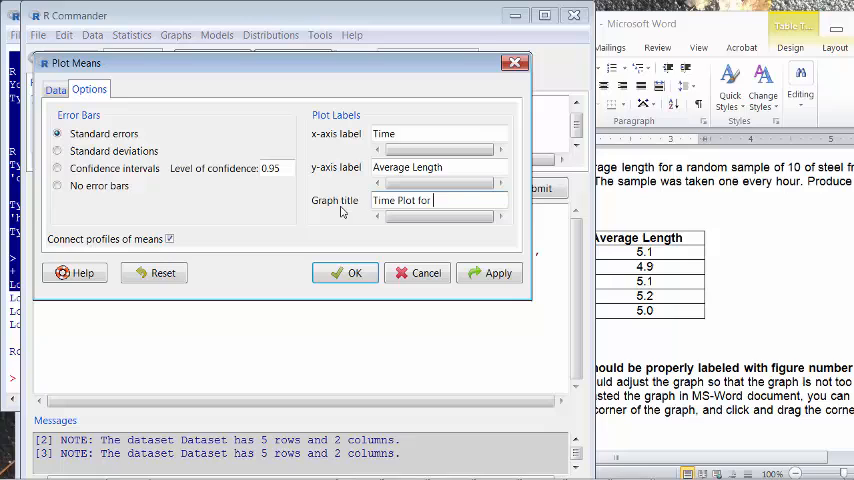
text(Average Length)
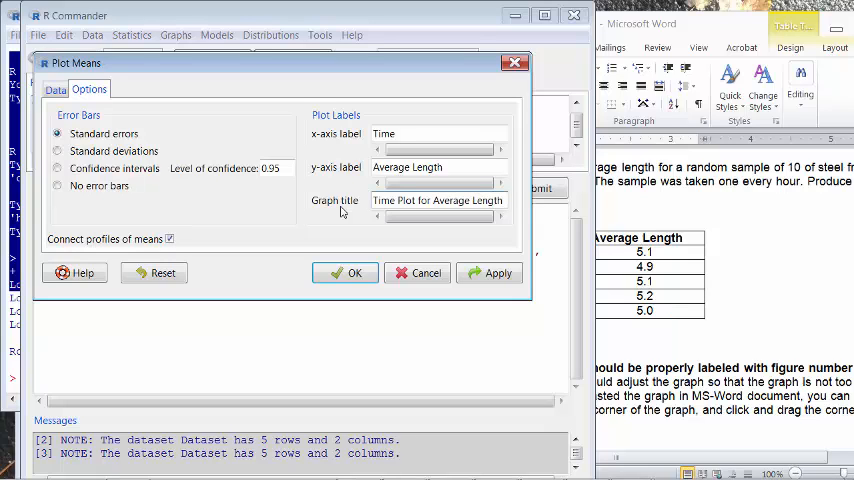
click(344, 272)
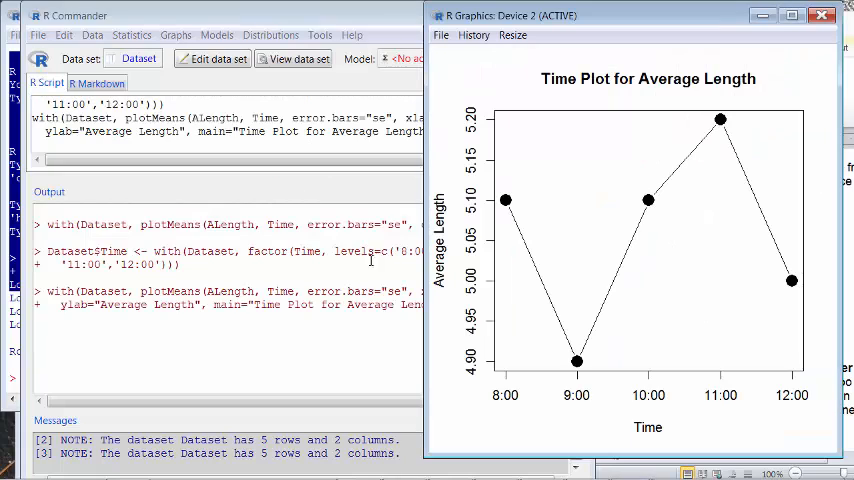
mouse_move(548, 388)
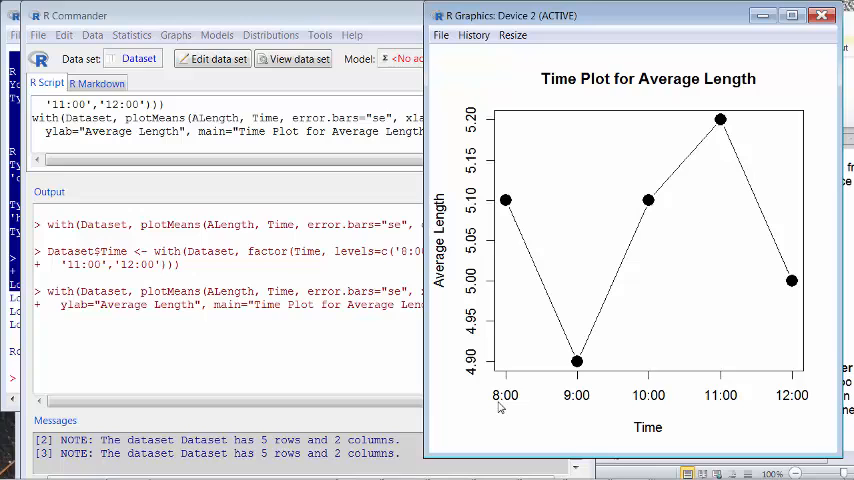
mouse_move(780, 360)
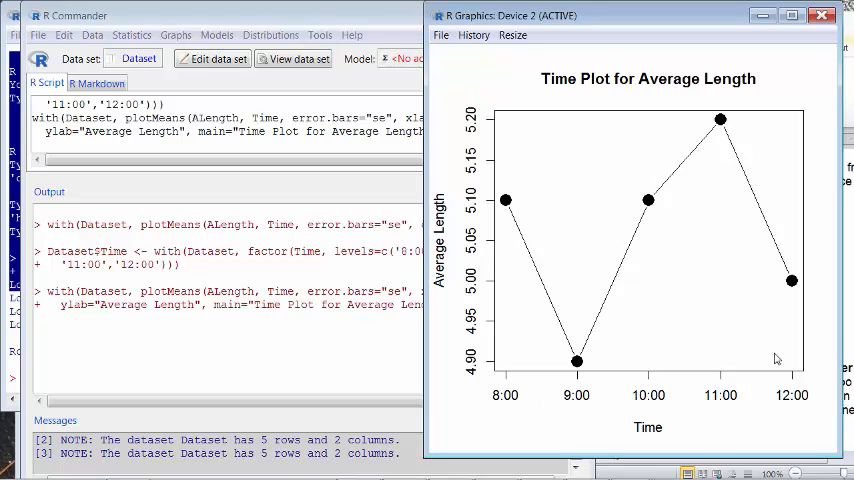
mouse_move(592, 96)
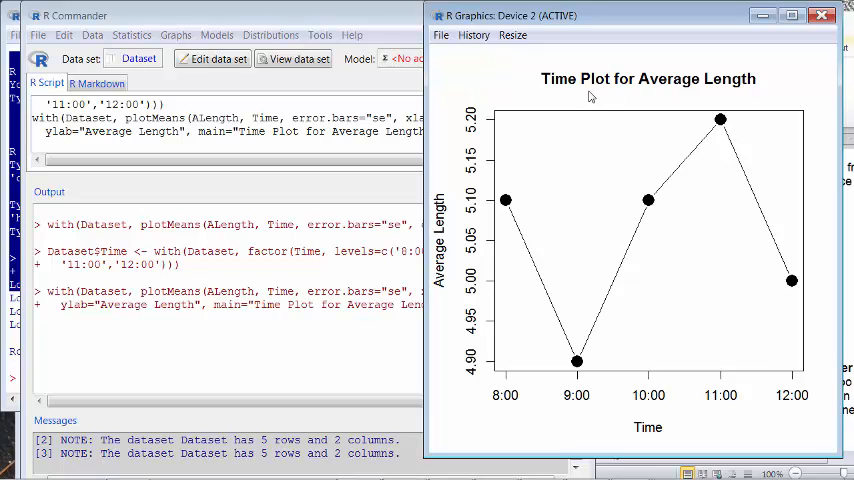
mouse_move(454, 208)
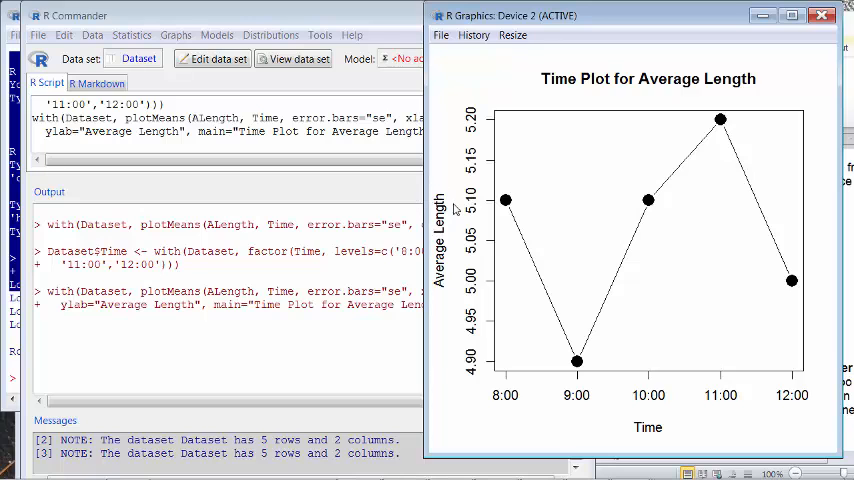